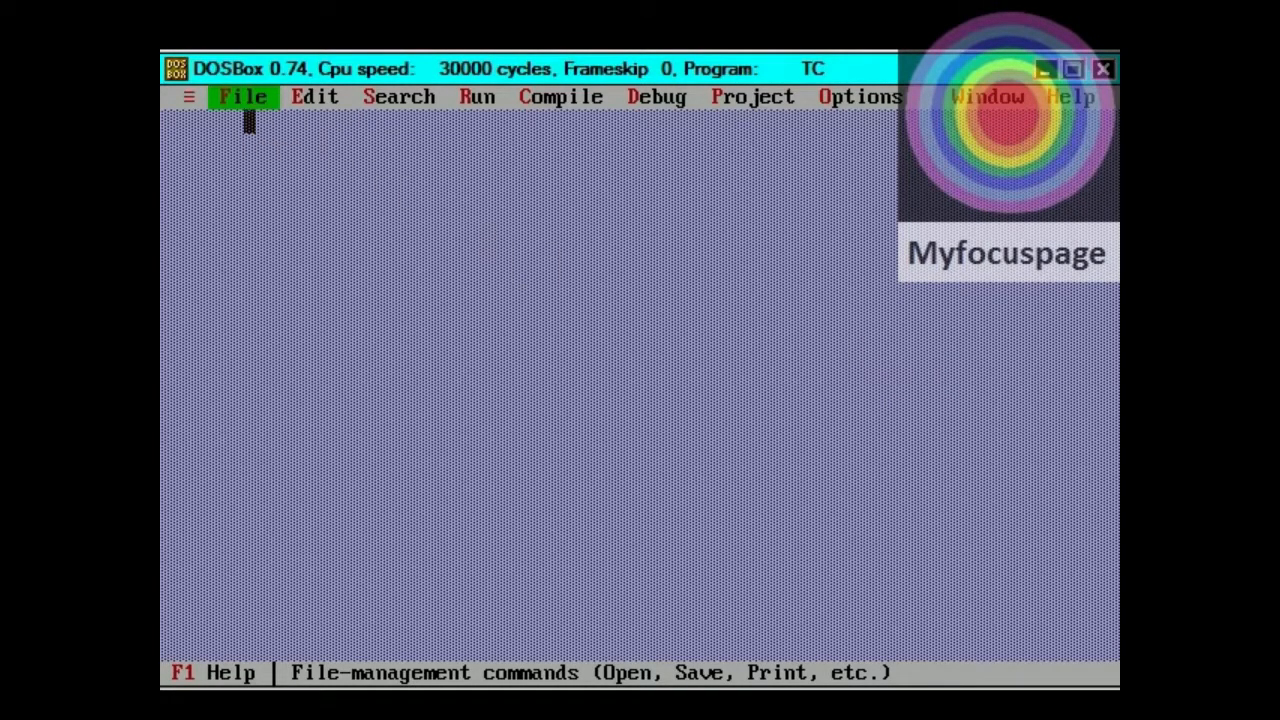
Start a blank source file and save it as line.c in C:\TC\BIN.
left_click(243, 96)
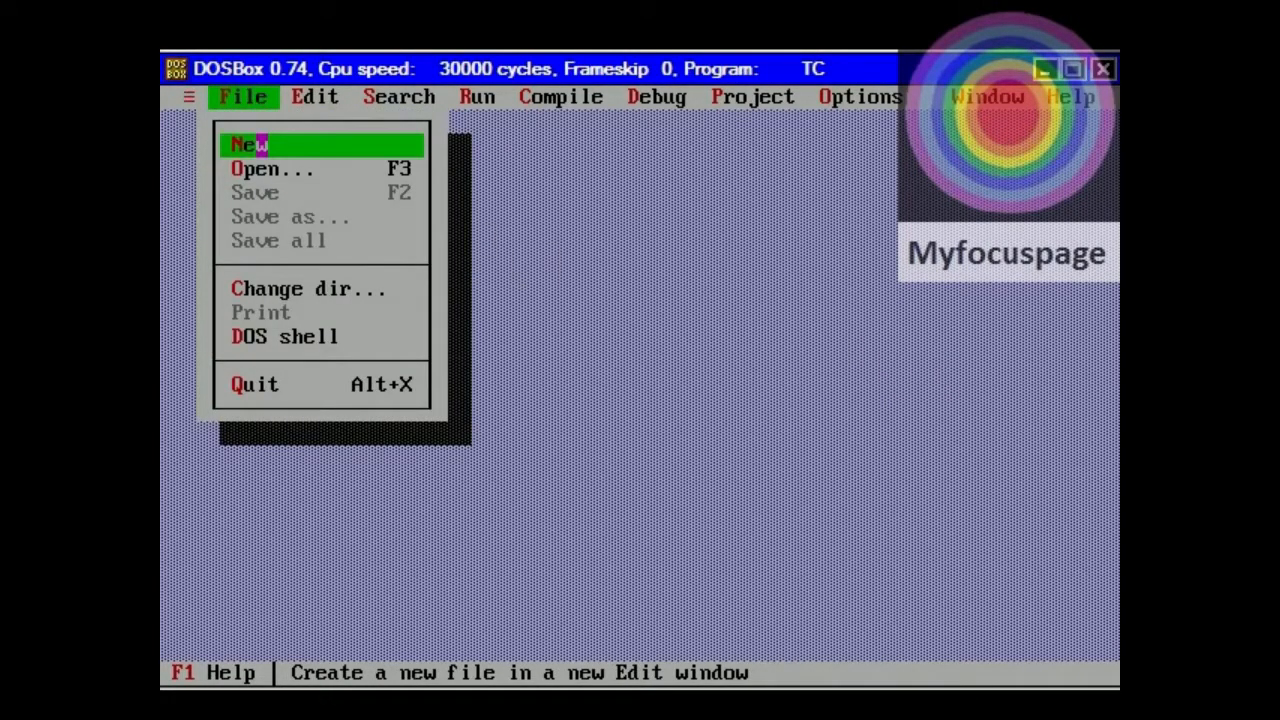
left_click(249, 144)
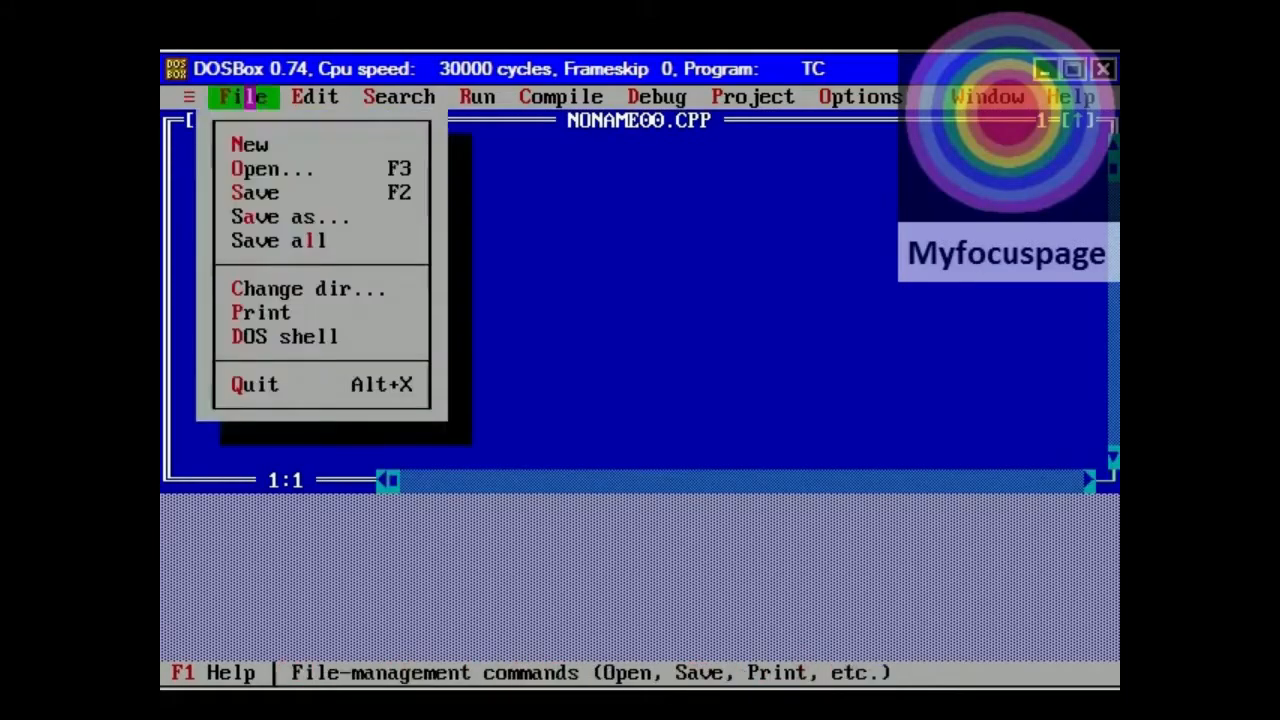
left_click(288, 216)
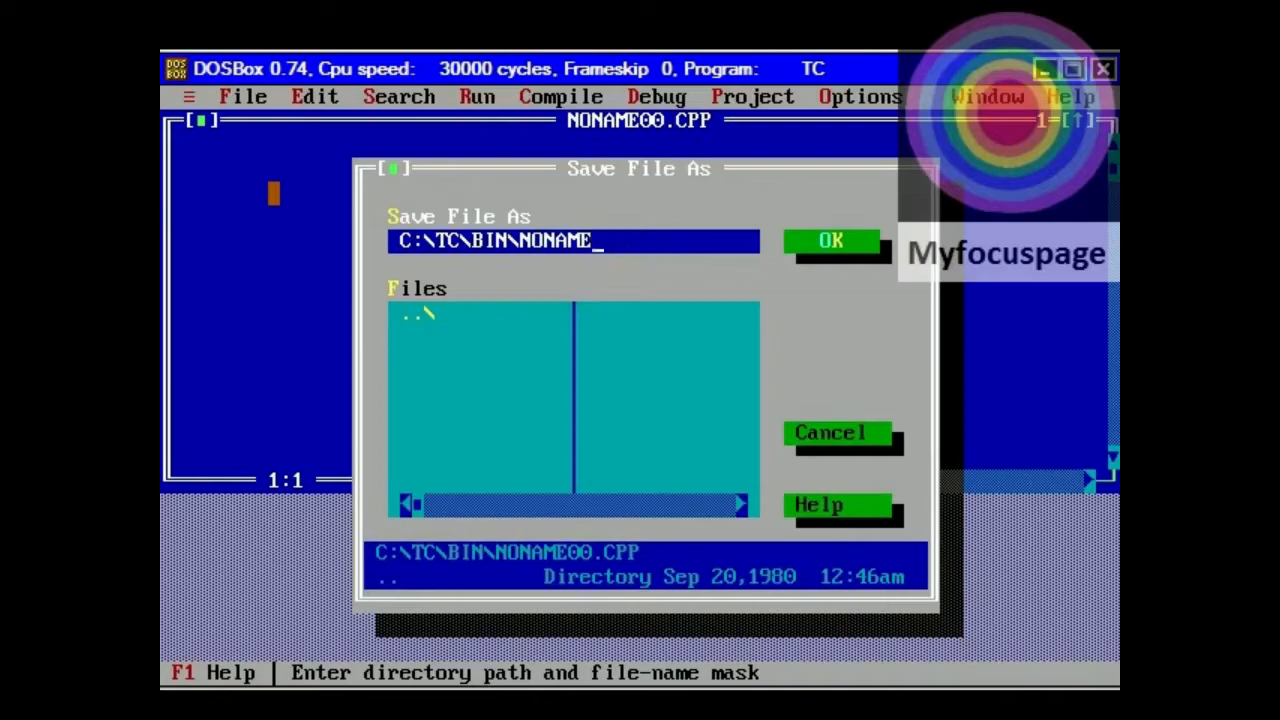
type("1")
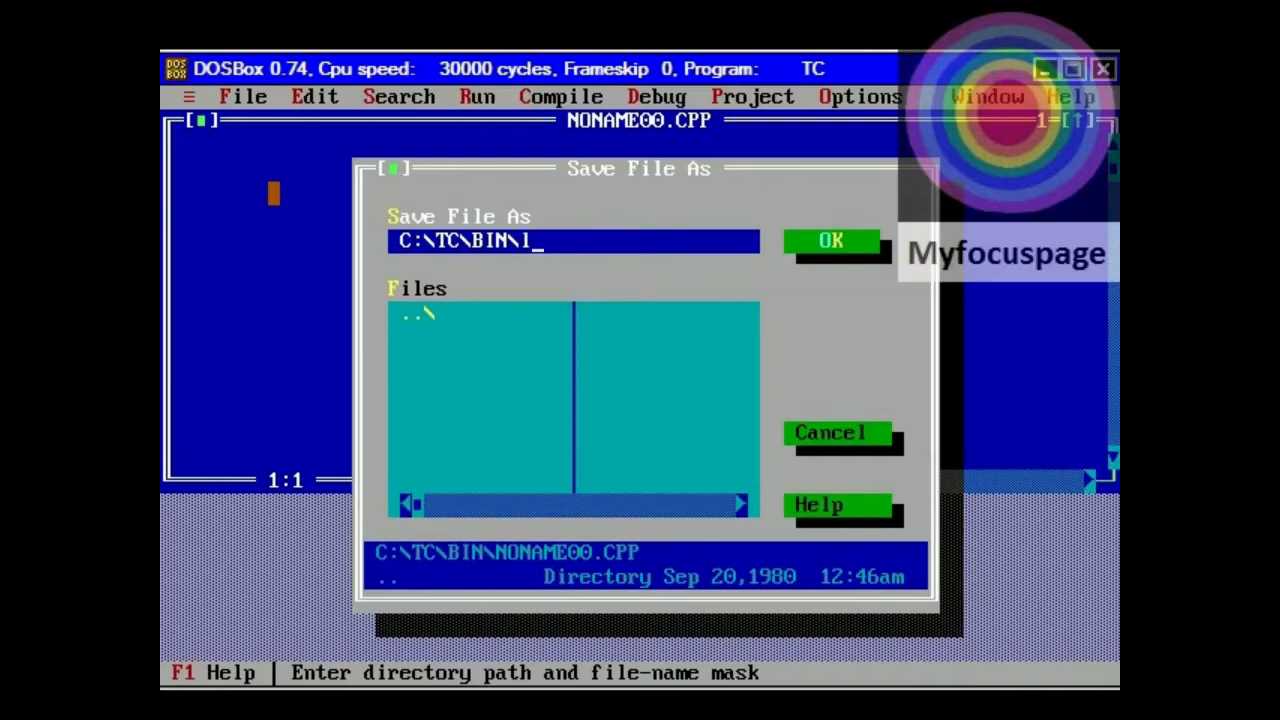
type("ine")
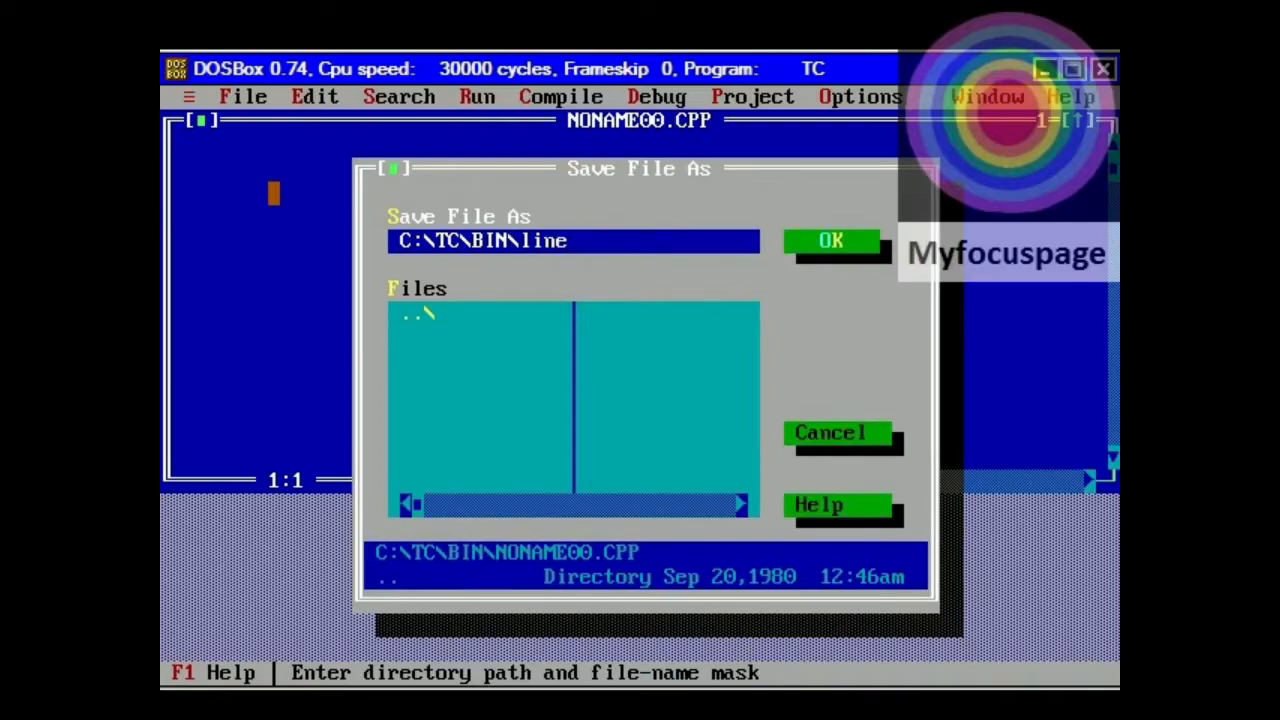
type(".c")
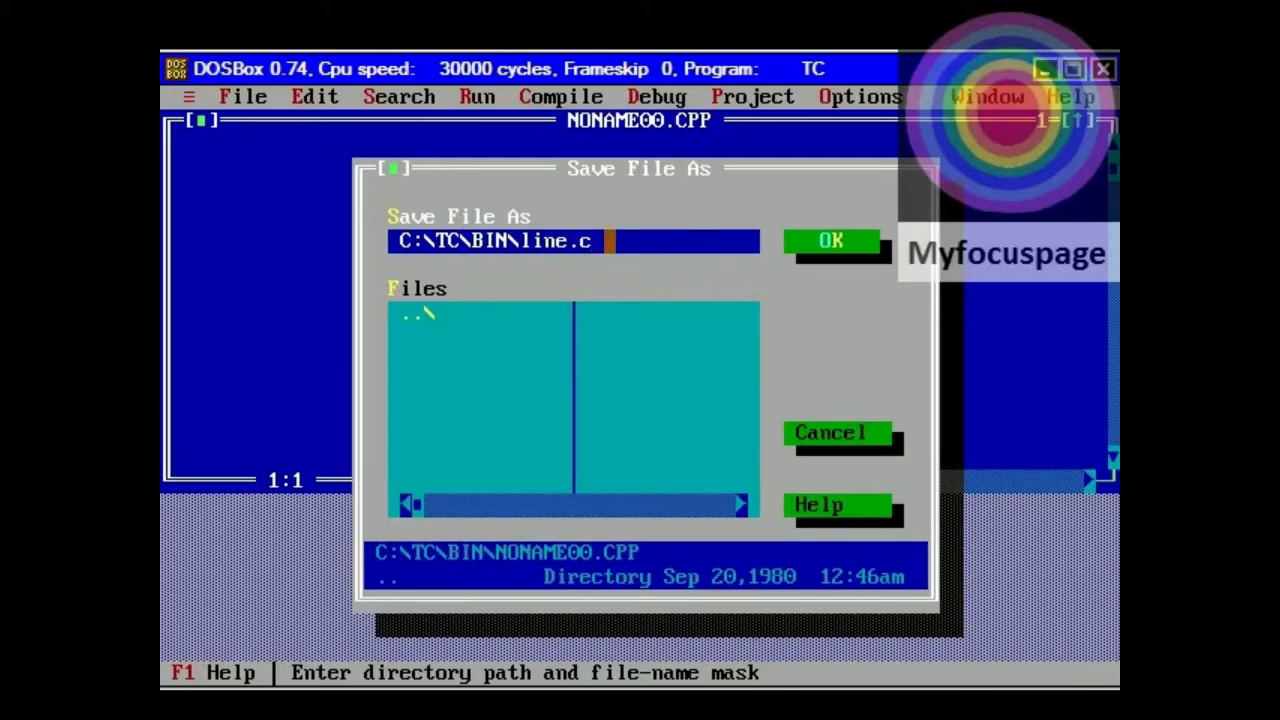
left_click(830, 241)
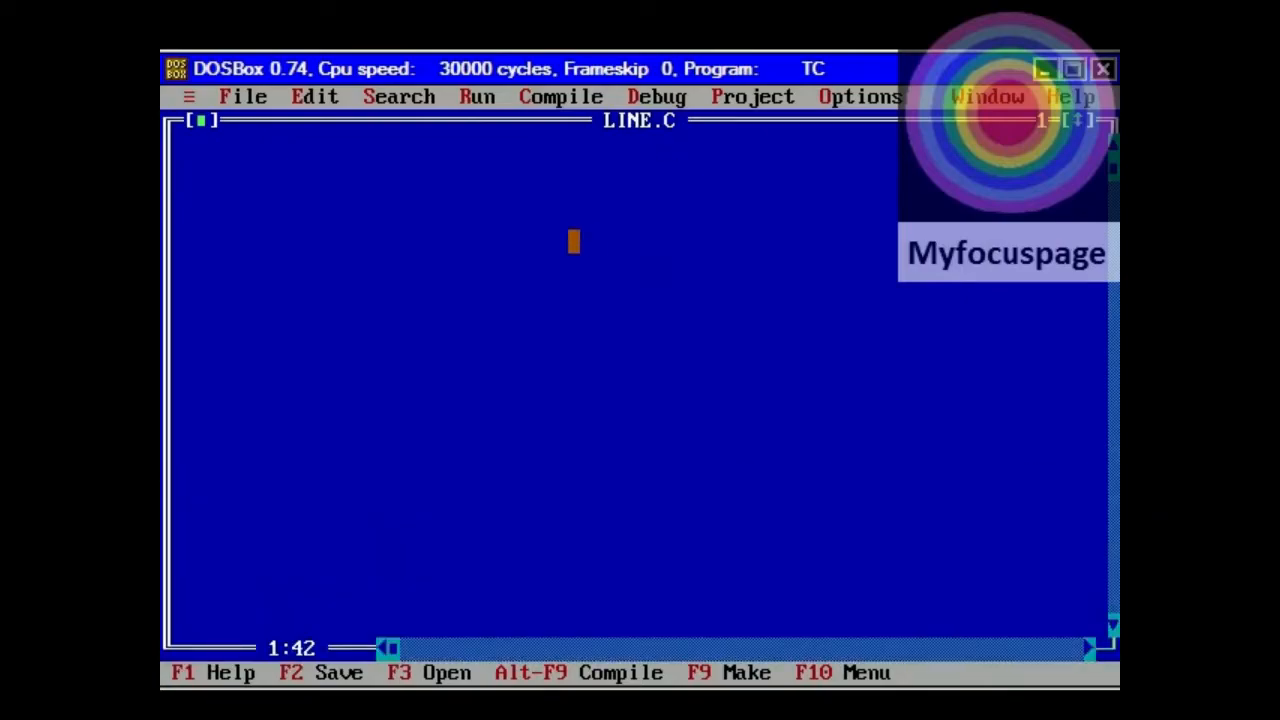
Look up help for line(), open 'line example' and copy its example program.
left_click(1069, 96)
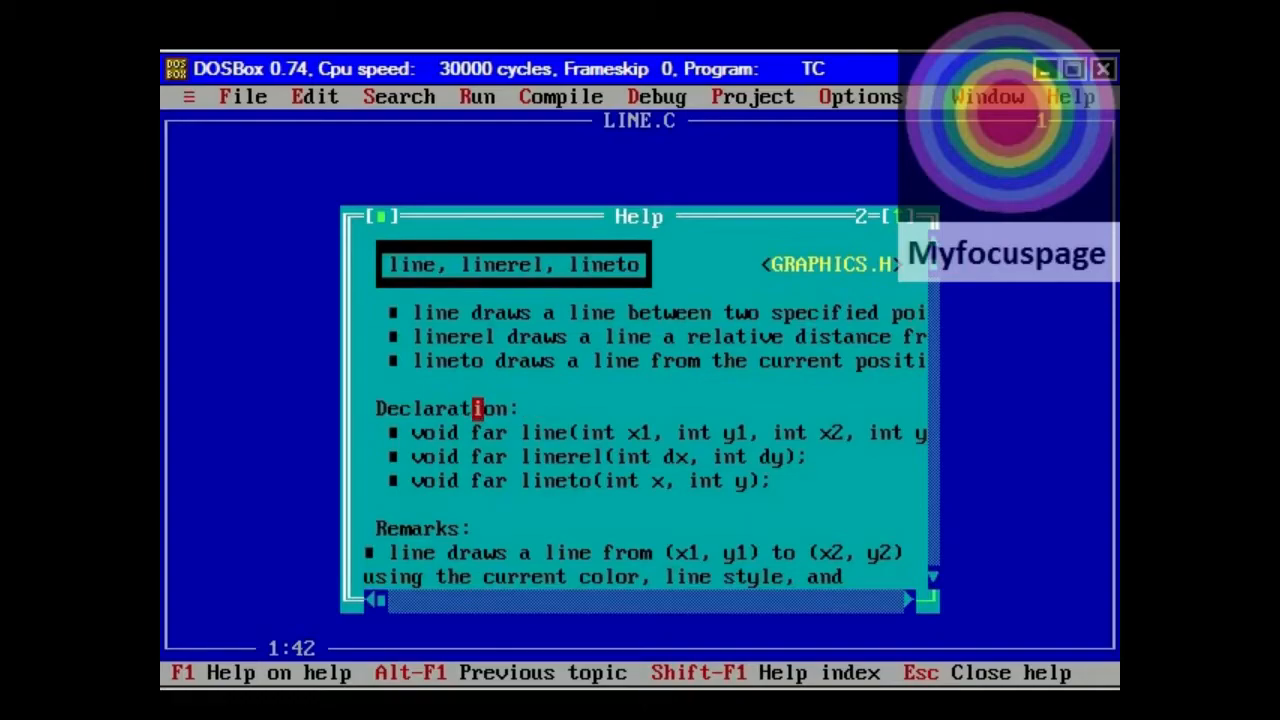
scroll("down", 3)
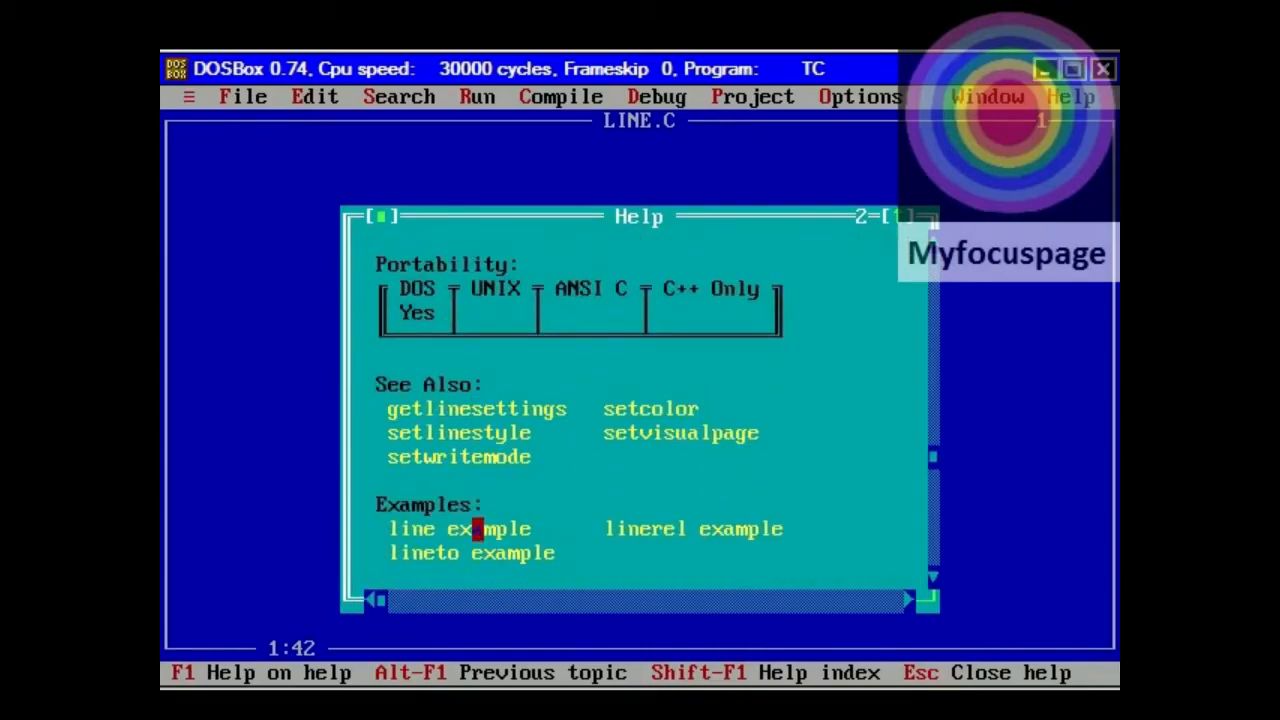
left_click(457, 529)
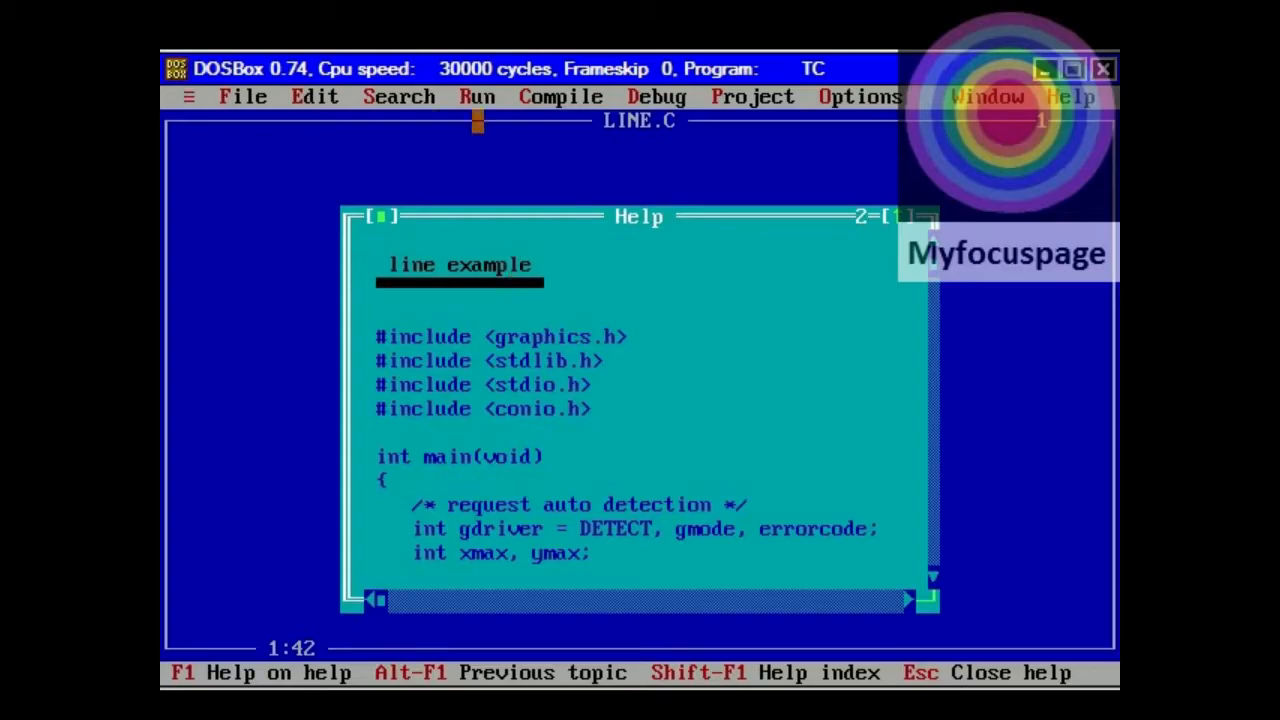
left_click(314, 96)
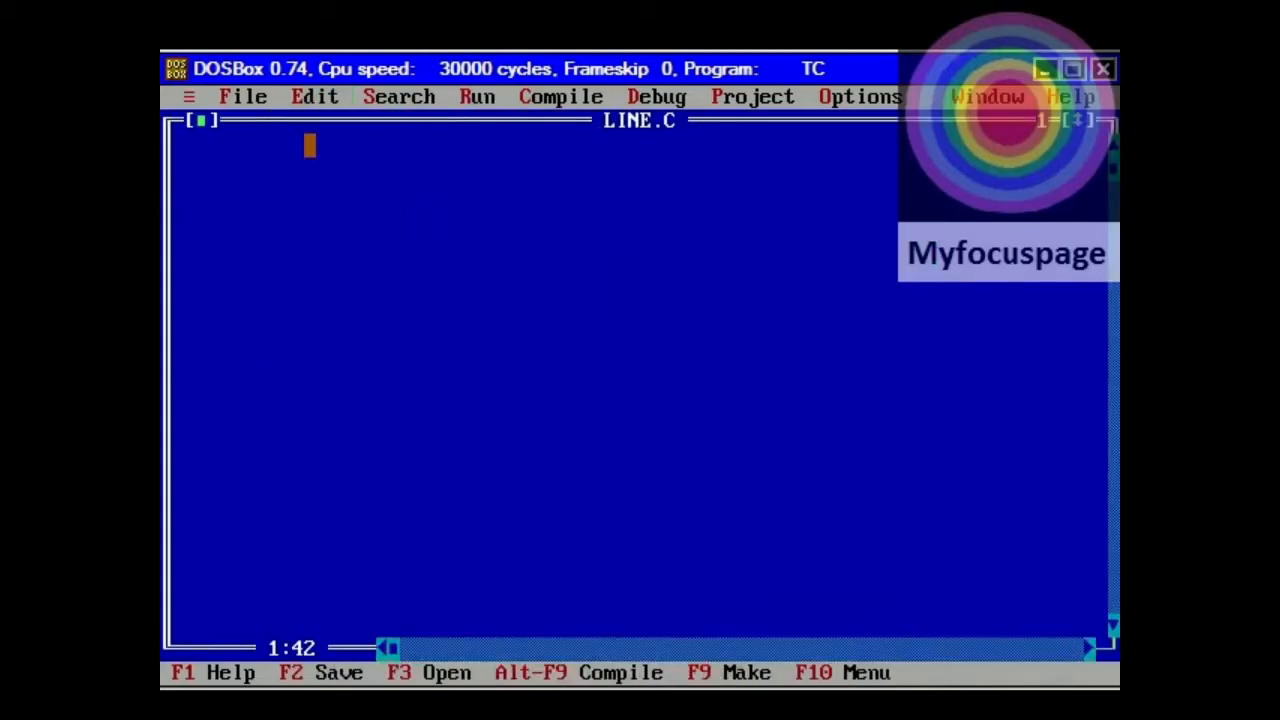
Paste the line example into LINE.C and compile it with zero warnings and errors.
left_click(314, 96)
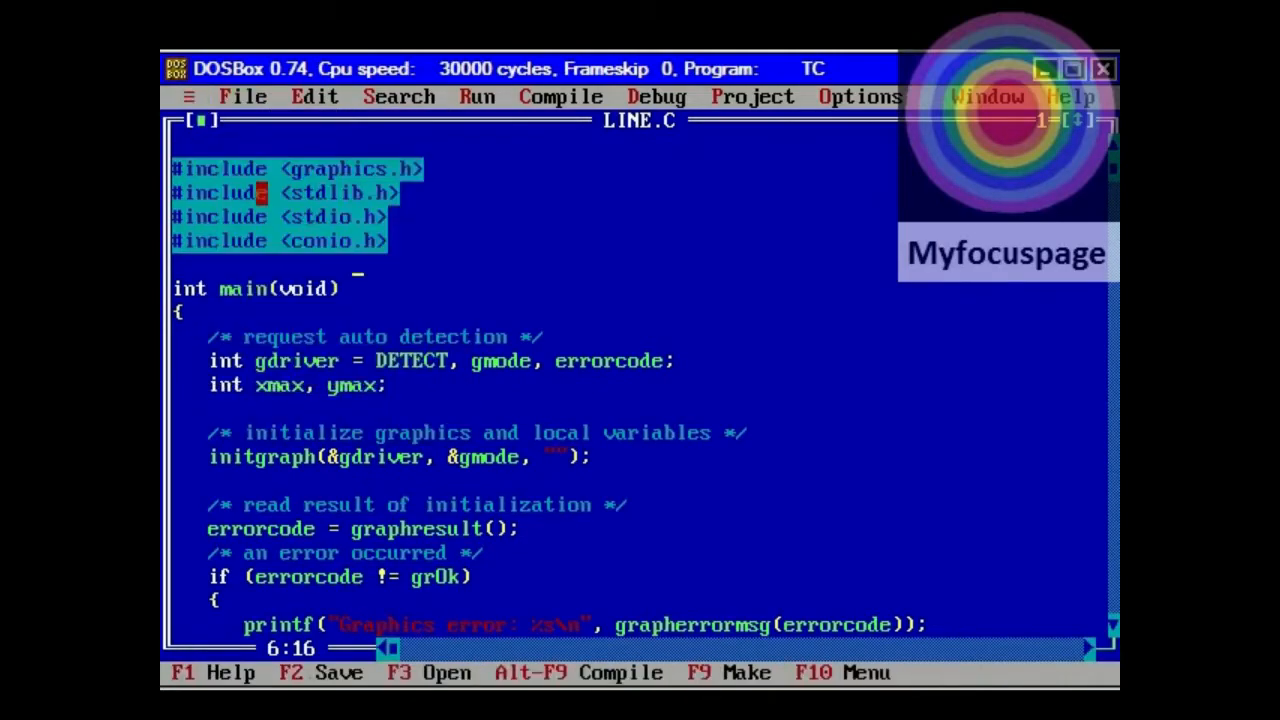
left_click(561, 96)
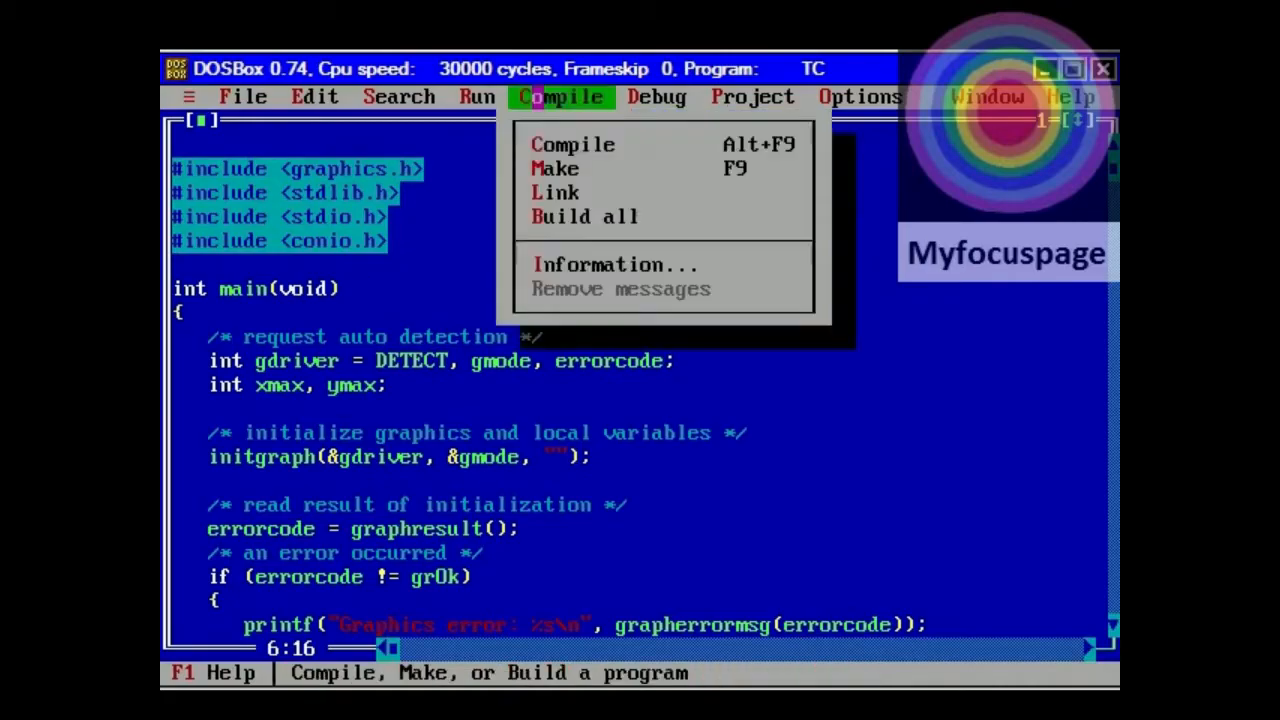
mouse_move(572, 144)
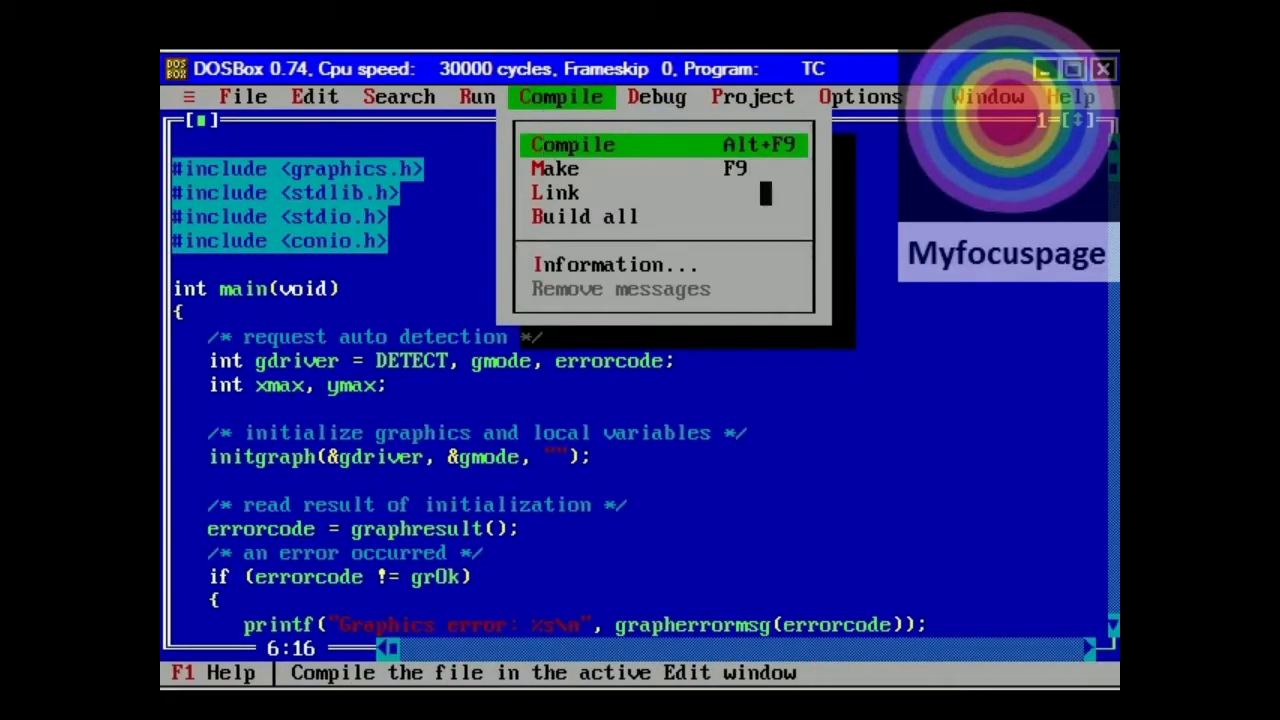
left_click(572, 144)
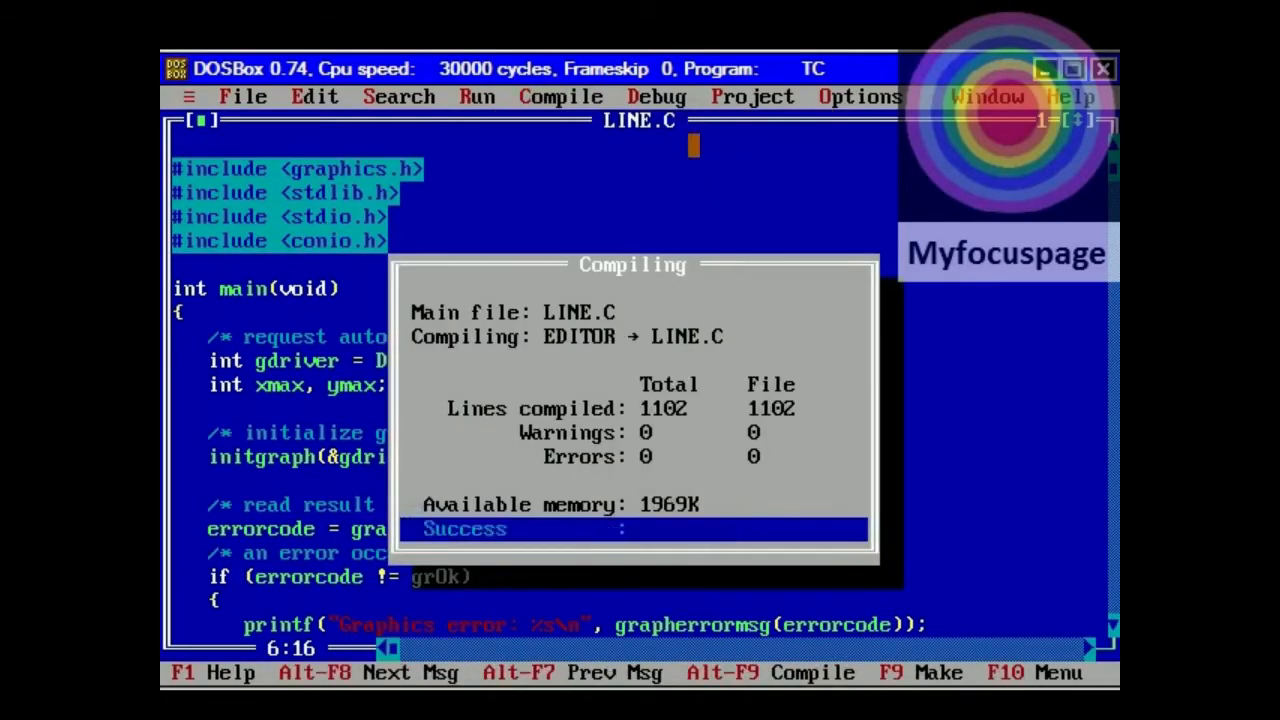
left_click(476, 96)
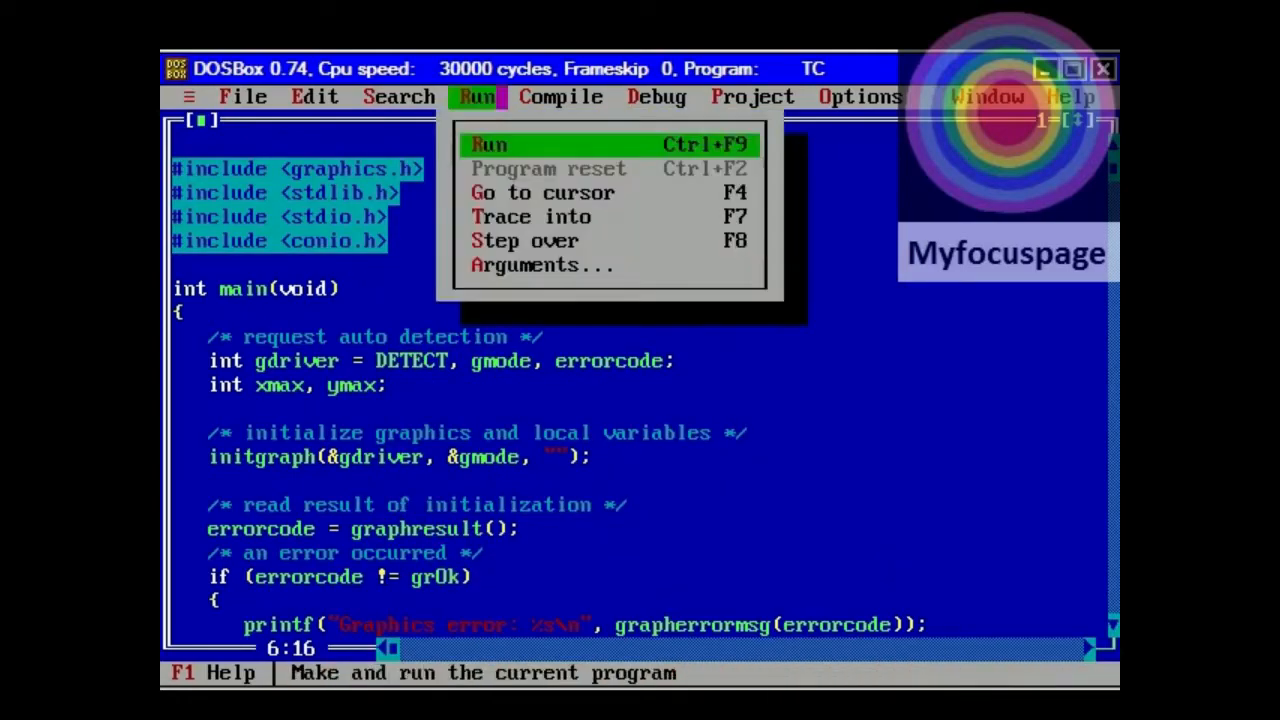
Run LINE.C, dismiss the 9 linking errors, and bring up the program options.
left_click(489, 144)
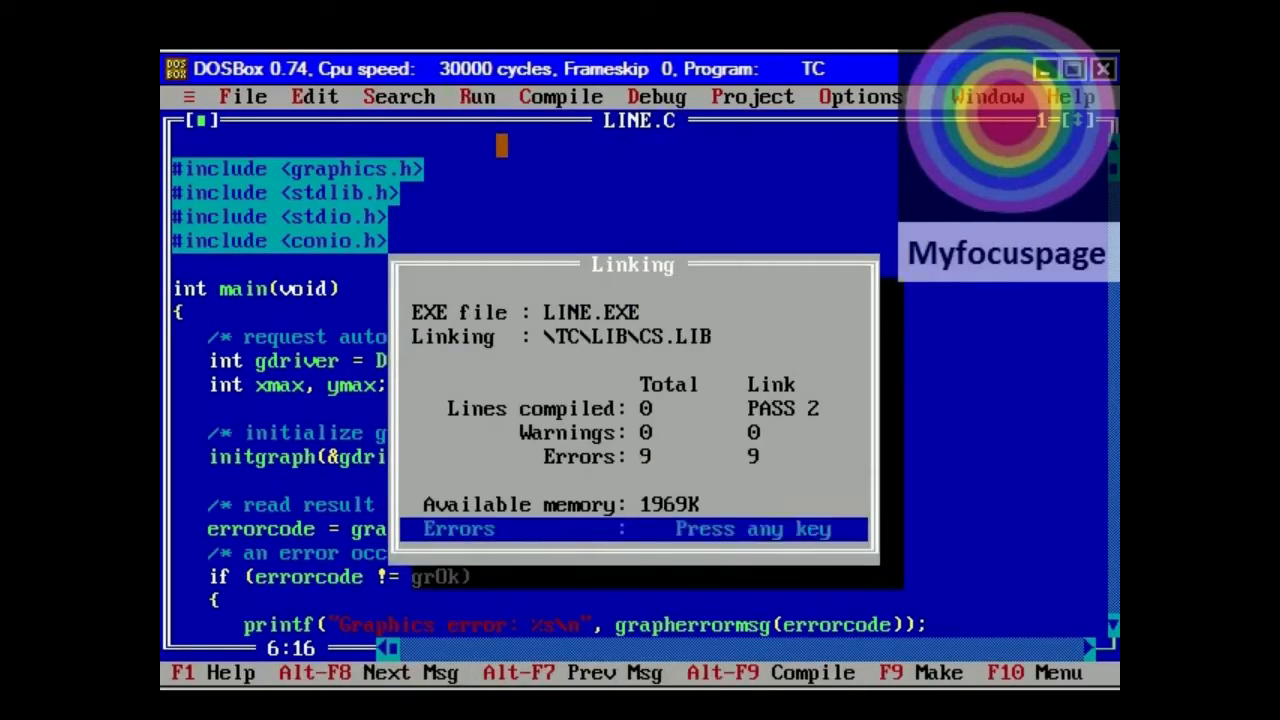
key("enter")
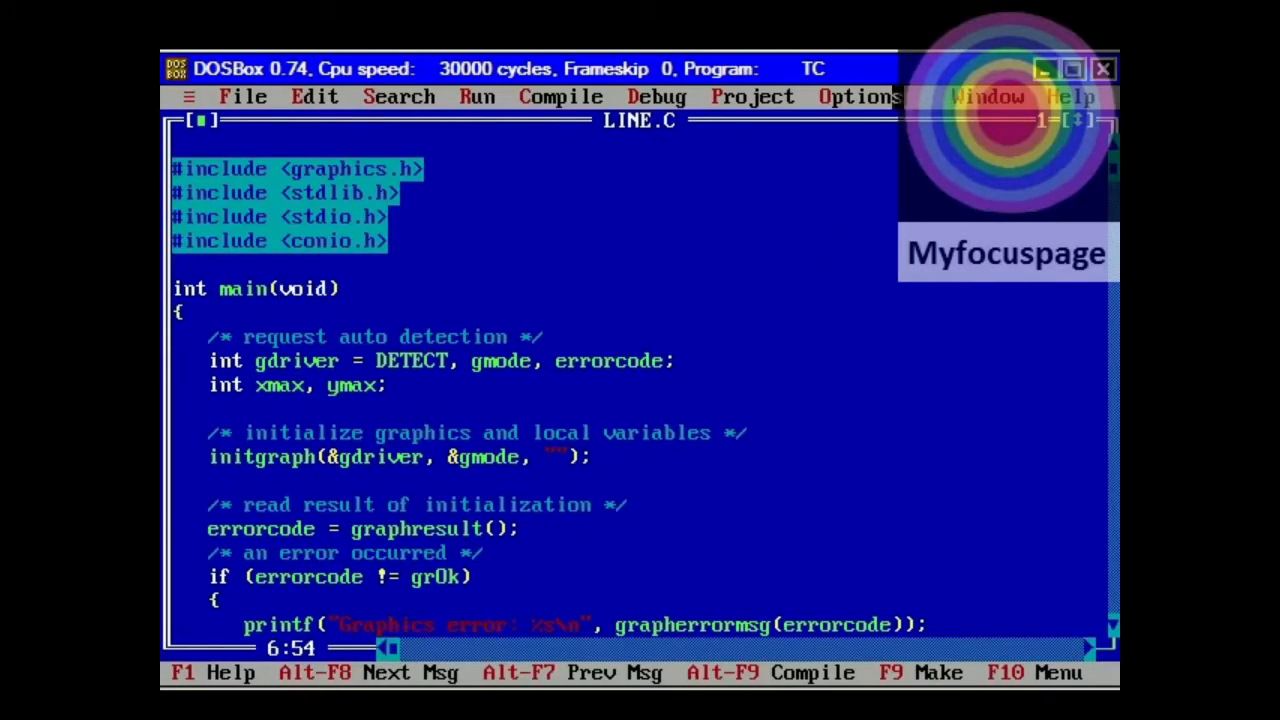
left_click(859, 96)
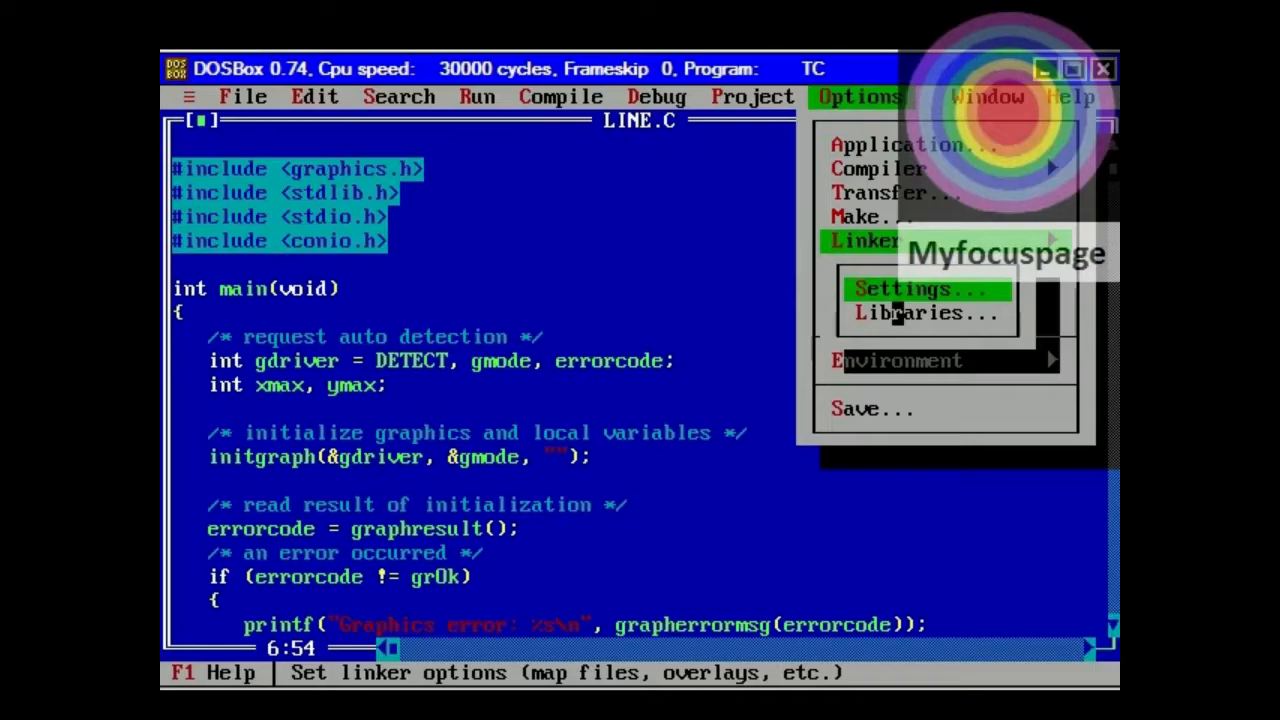
Tick Graphics library in the linker Libraries options and confirm.
left_click(911, 313)
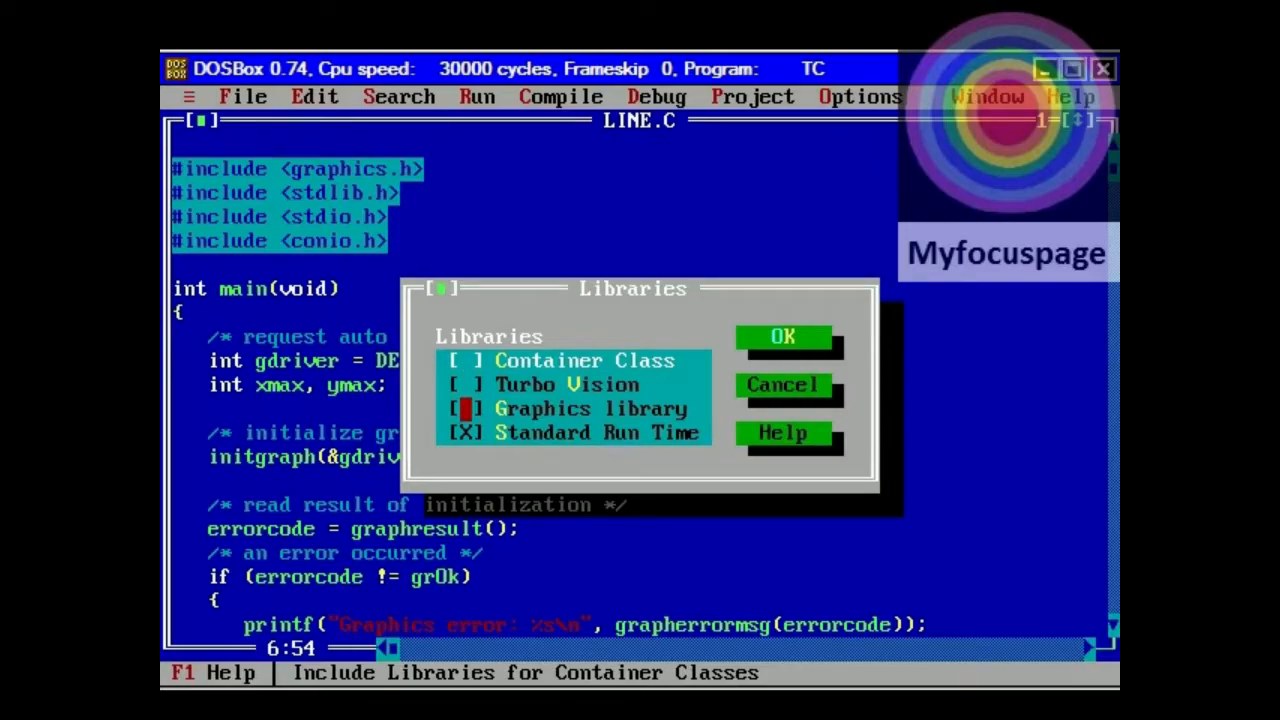
left_click(462, 408)
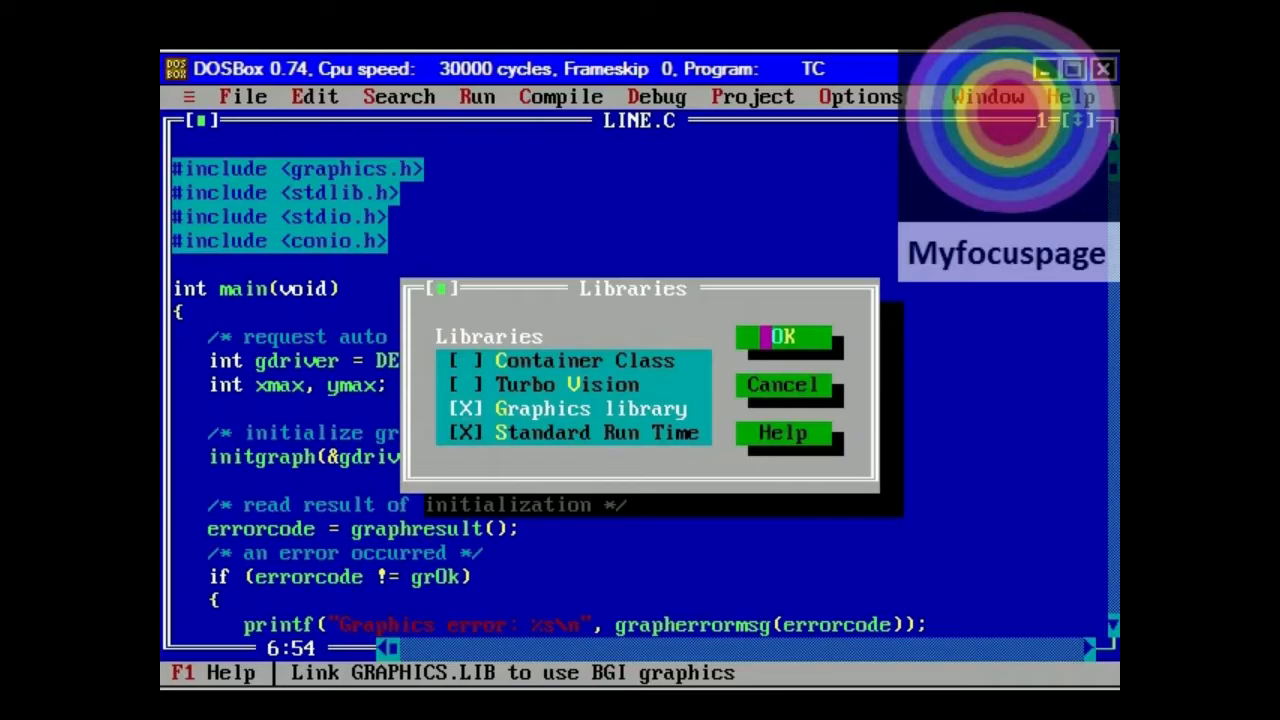
left_click(781, 336)
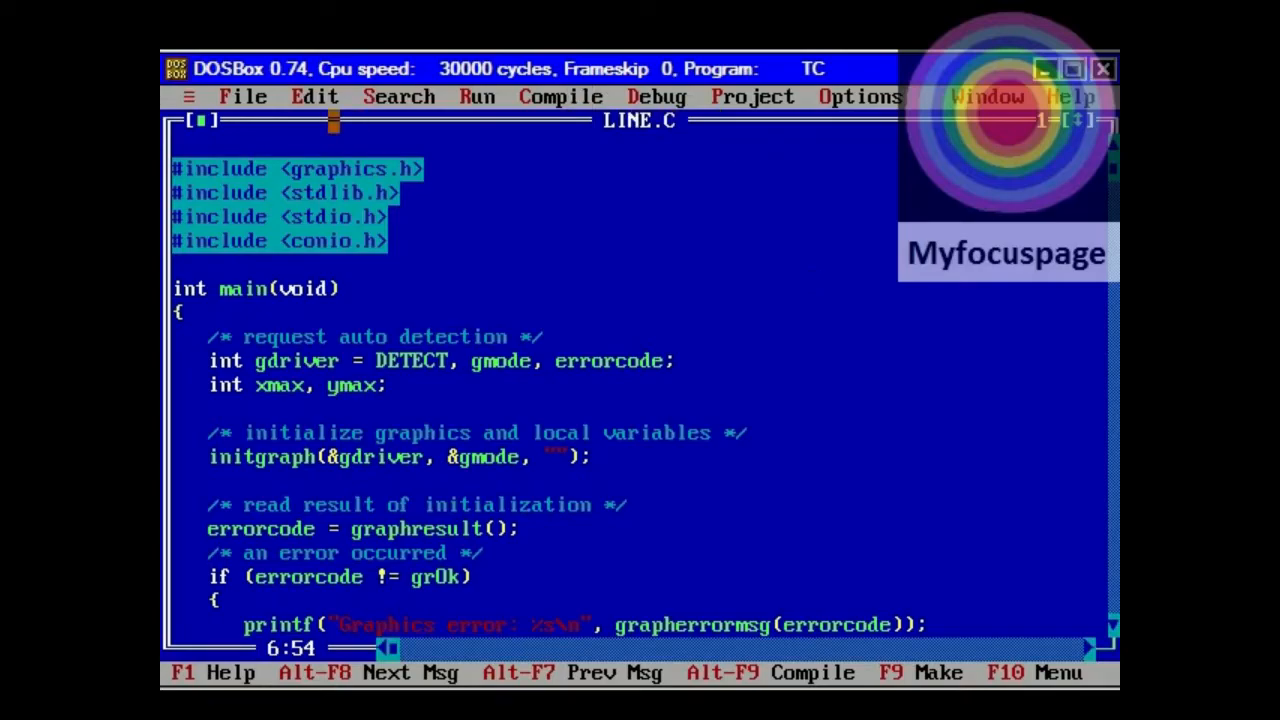
Save LINE.C, overwriting the existing copy on disk.
left_click(243, 96)
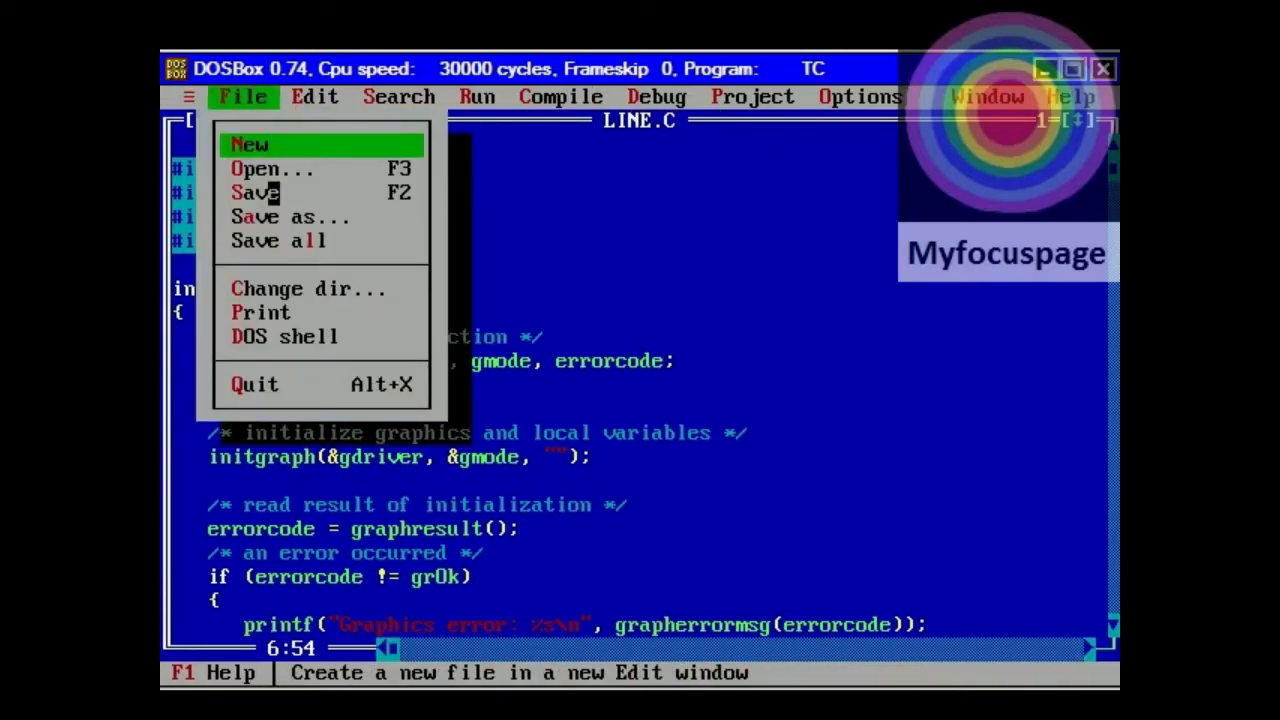
left_click(255, 192)
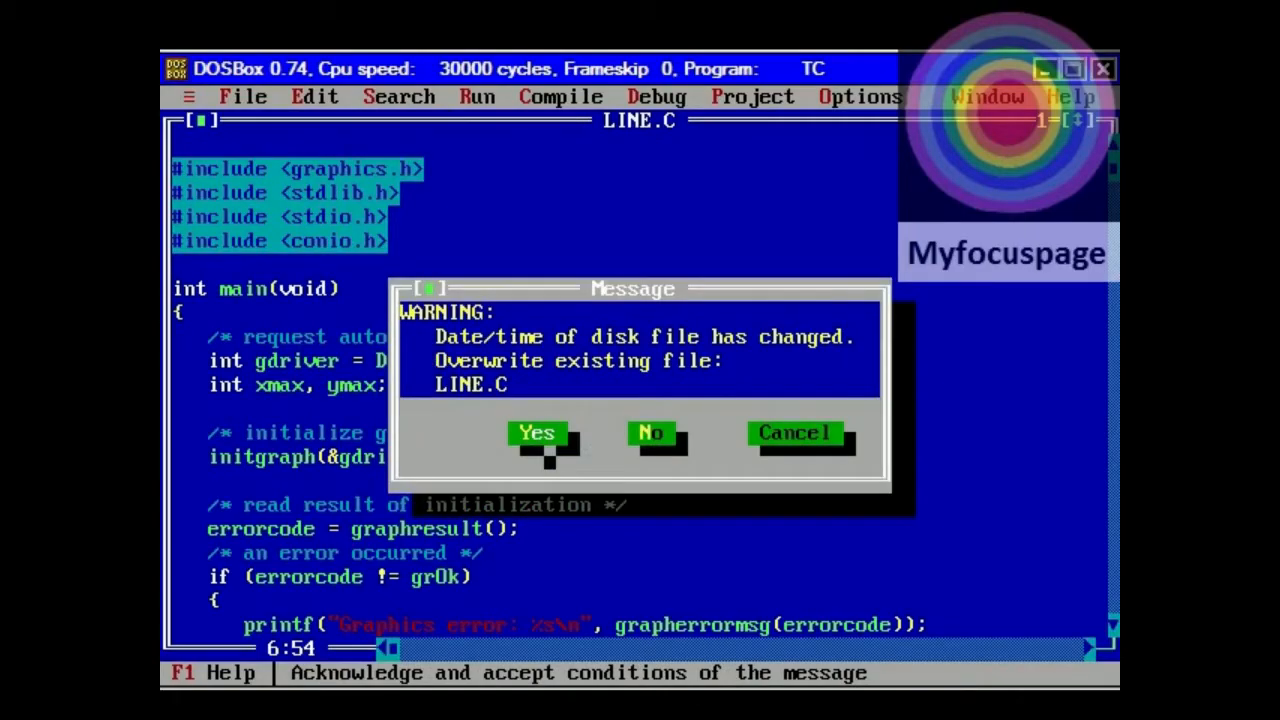
left_click(536, 433)
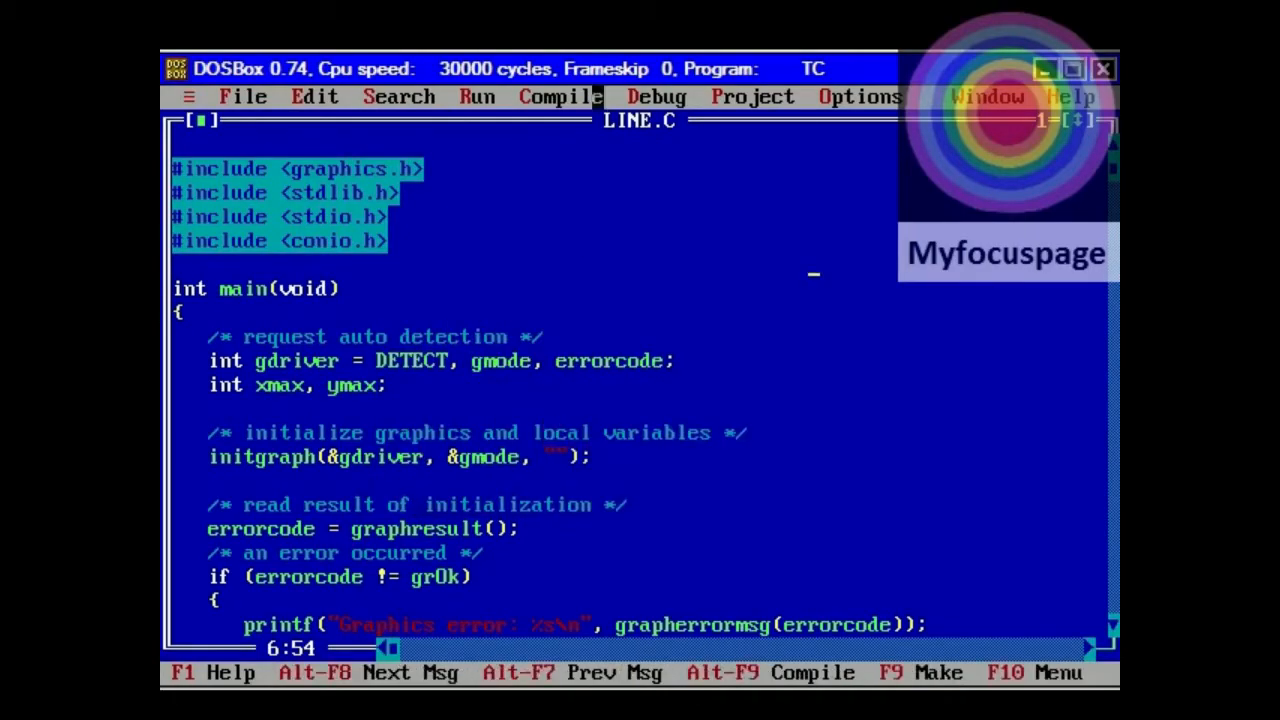
Recompile LINE.C and run the program again.
left_click(559, 96)
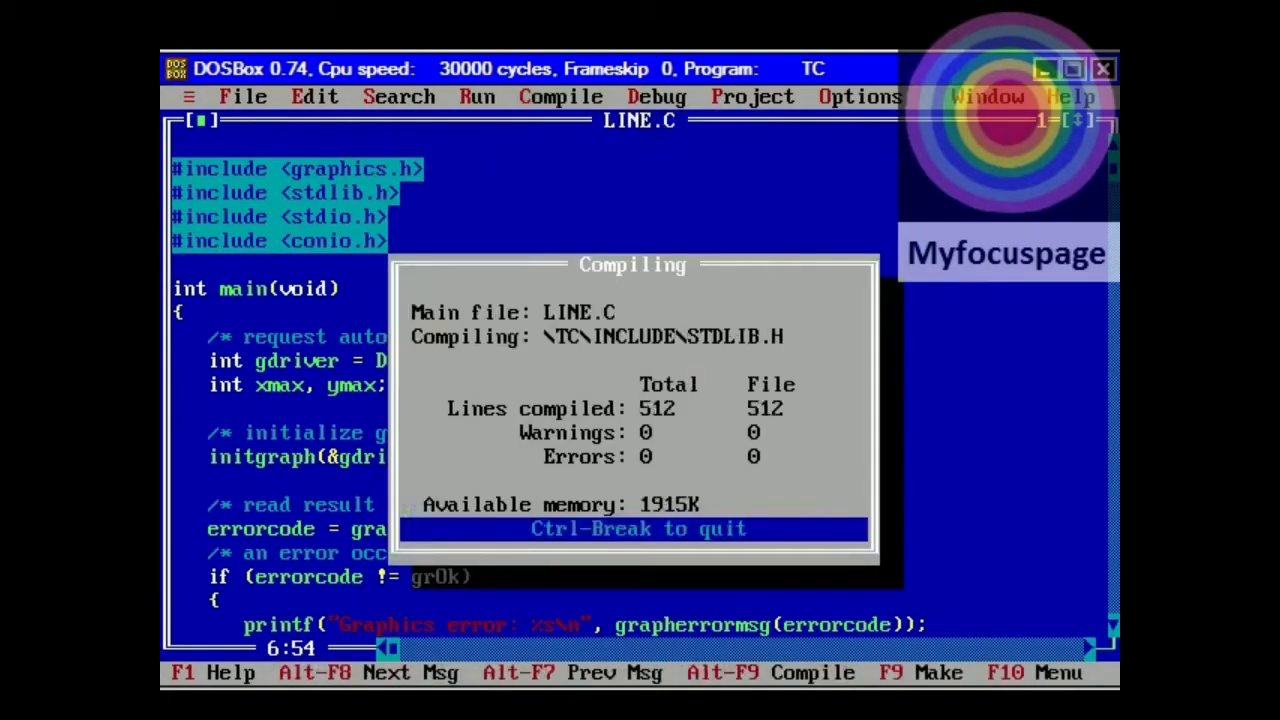
left_click(475, 96)
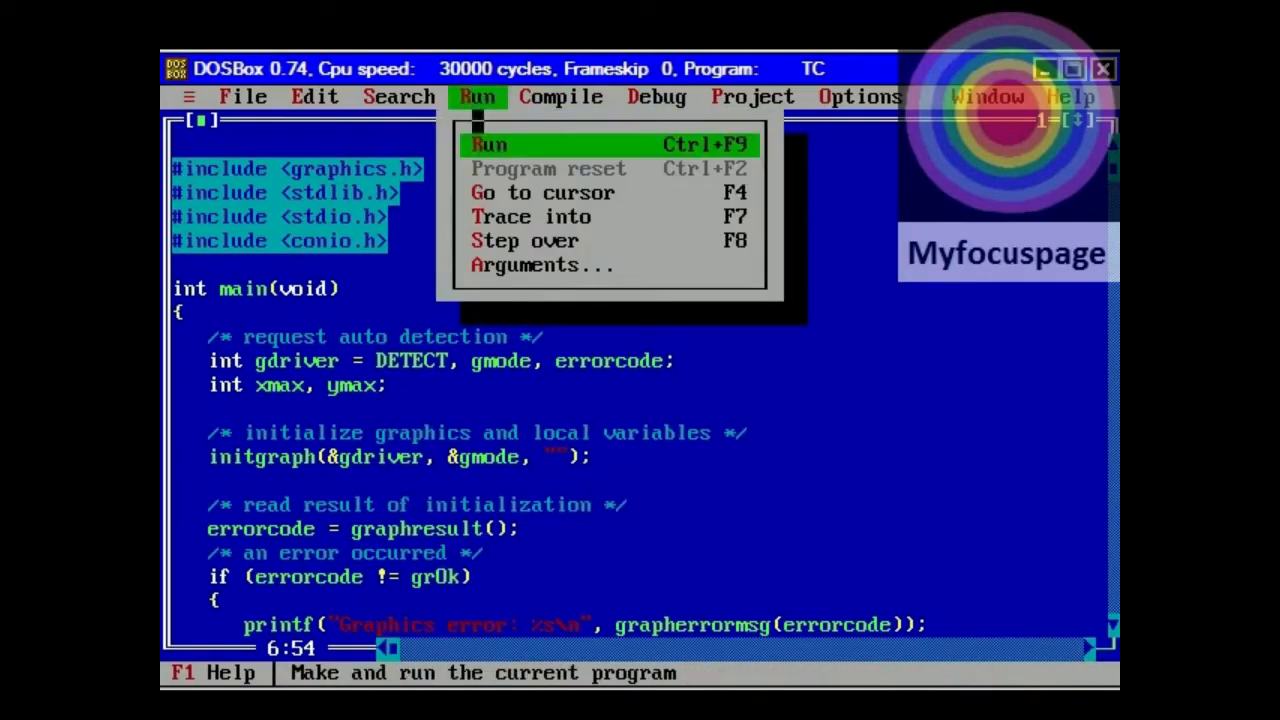
left_click(490, 144)
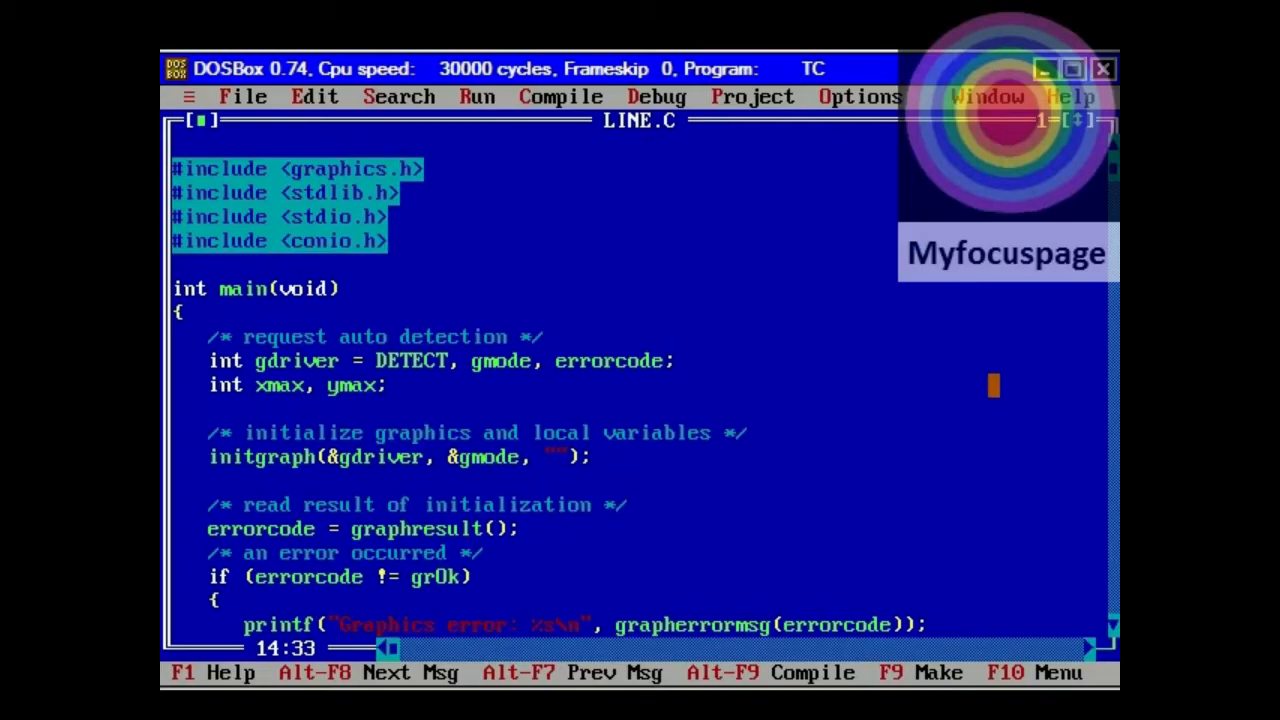
Set initgraph's driver path to C:\\TC\\BGI and run LINE.C to draw the diagonal line.
type("C:\\\\TC\\\\BGI")
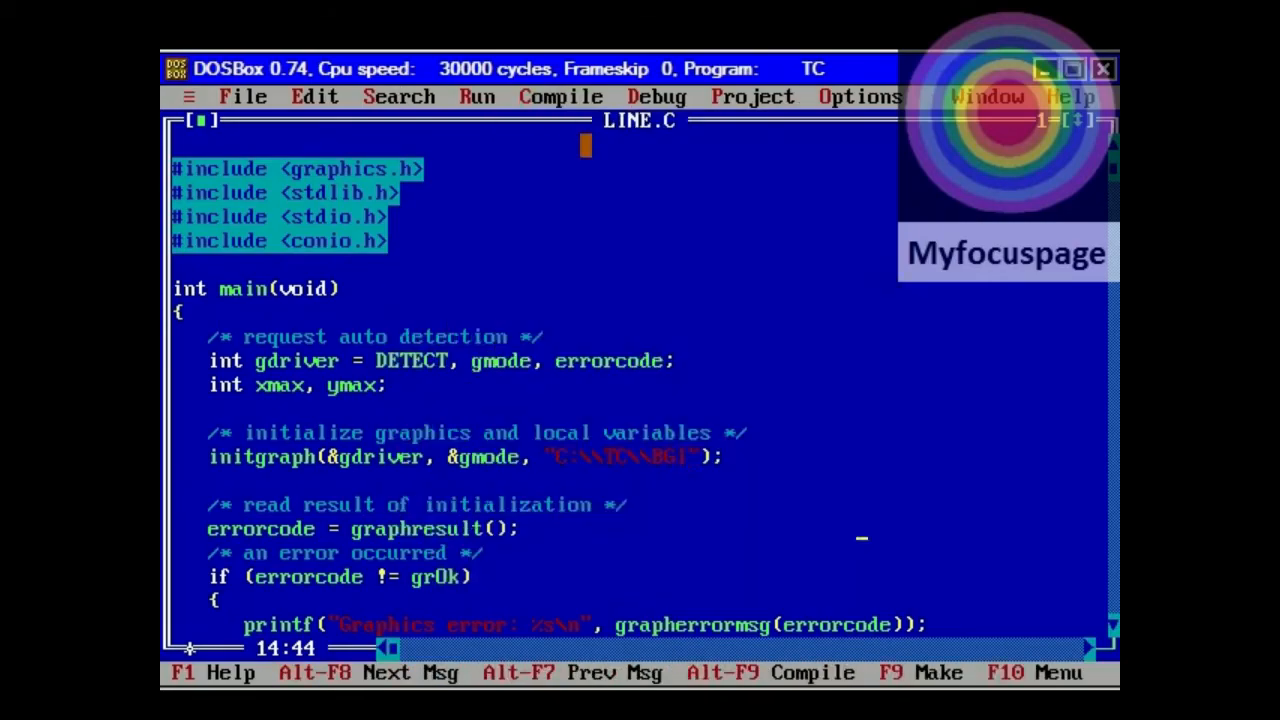
left_click(477, 96)
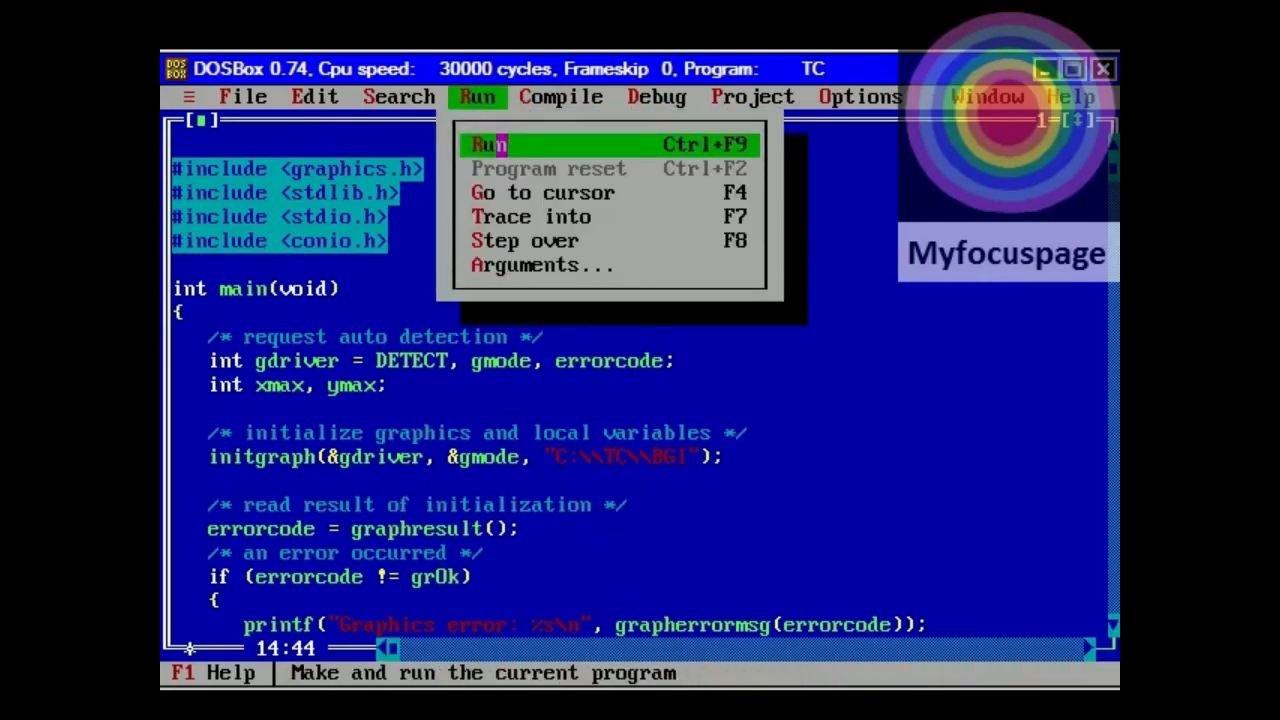
left_click(485, 145)
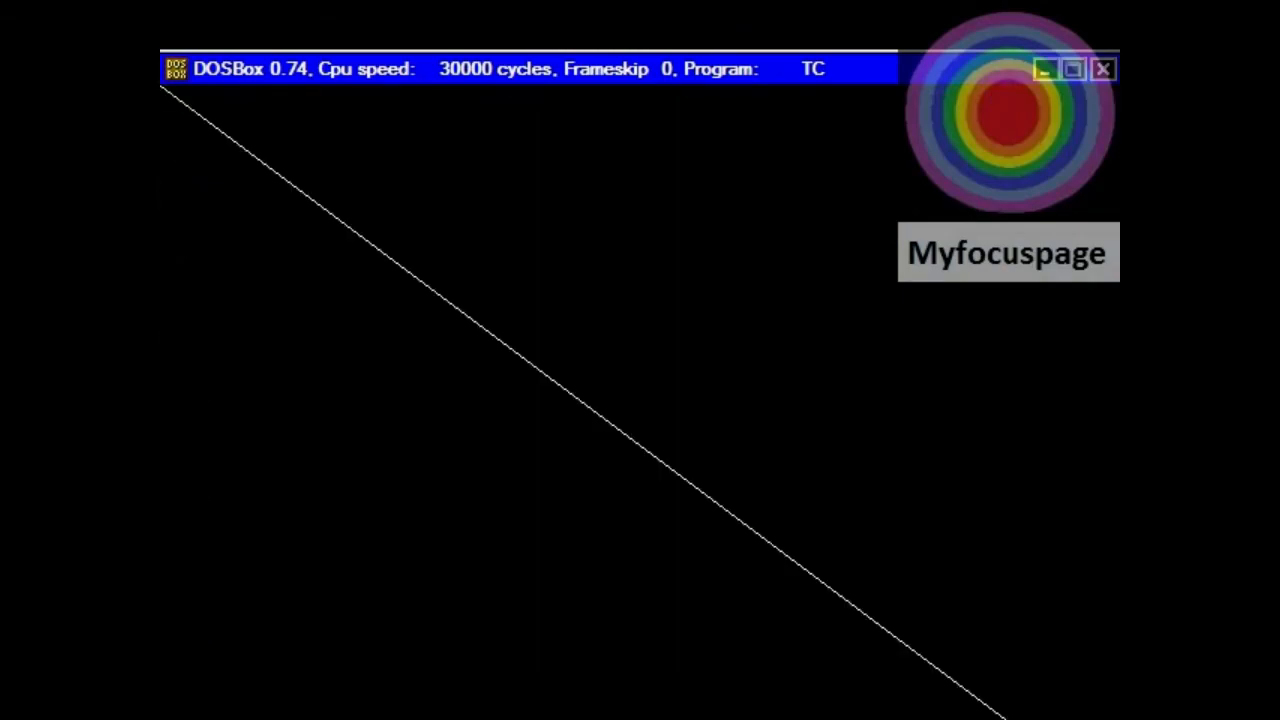